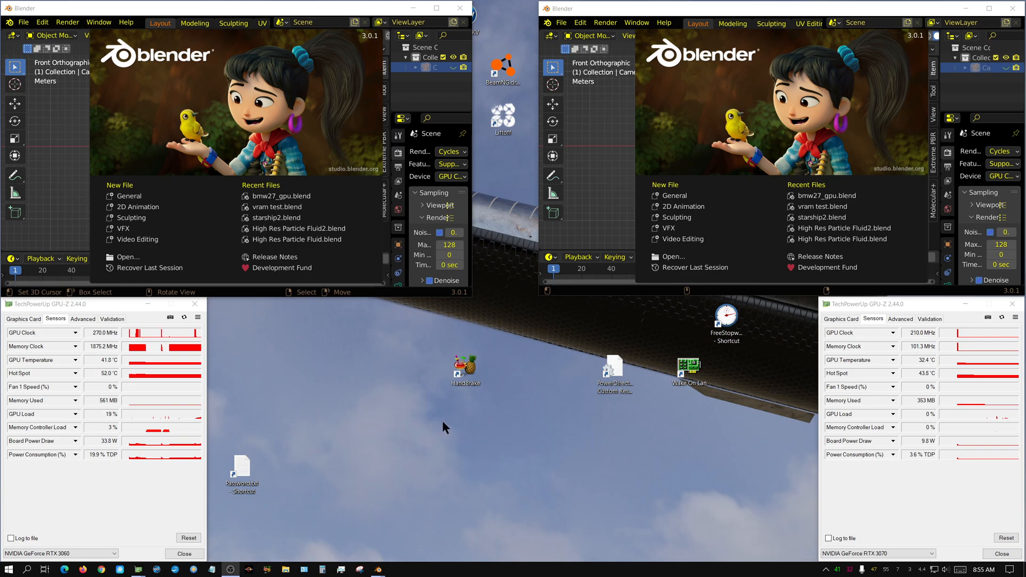
{"action": "mouse_move", "coordinate": [499, 426]}
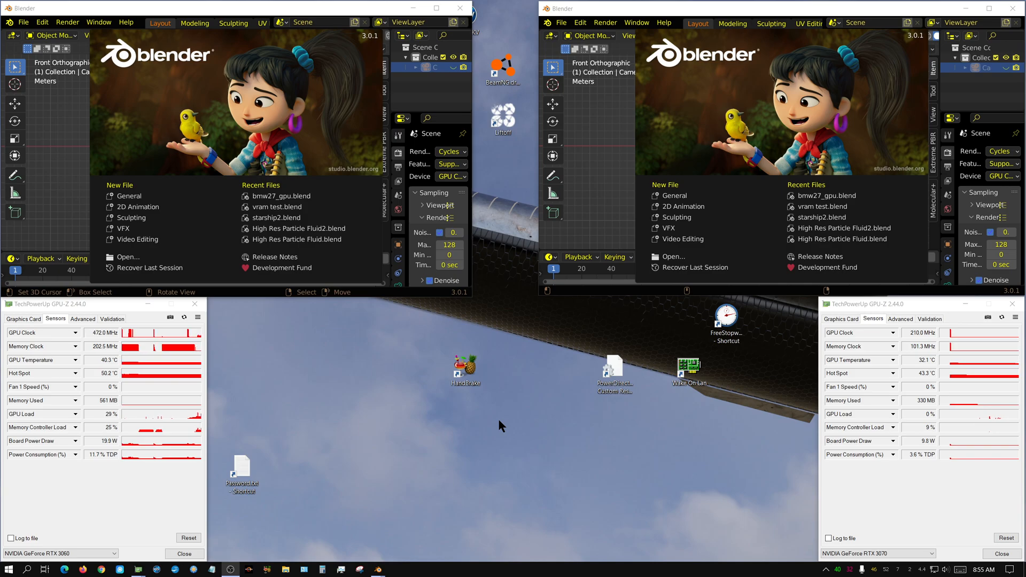
{"action": "mouse_move", "coordinate": [450, 413]}
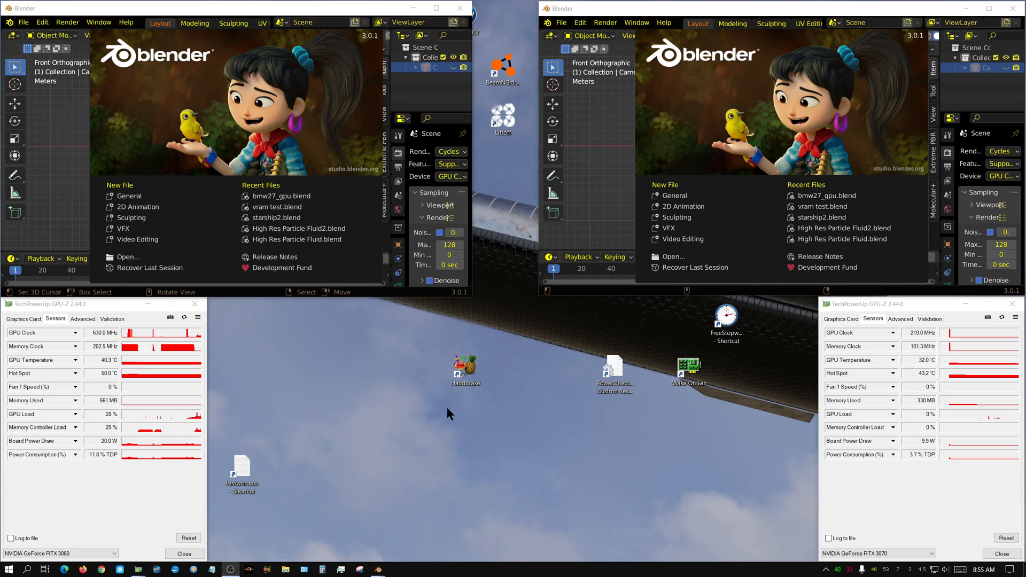
{"action": "mouse_move", "coordinate": [474, 437]}
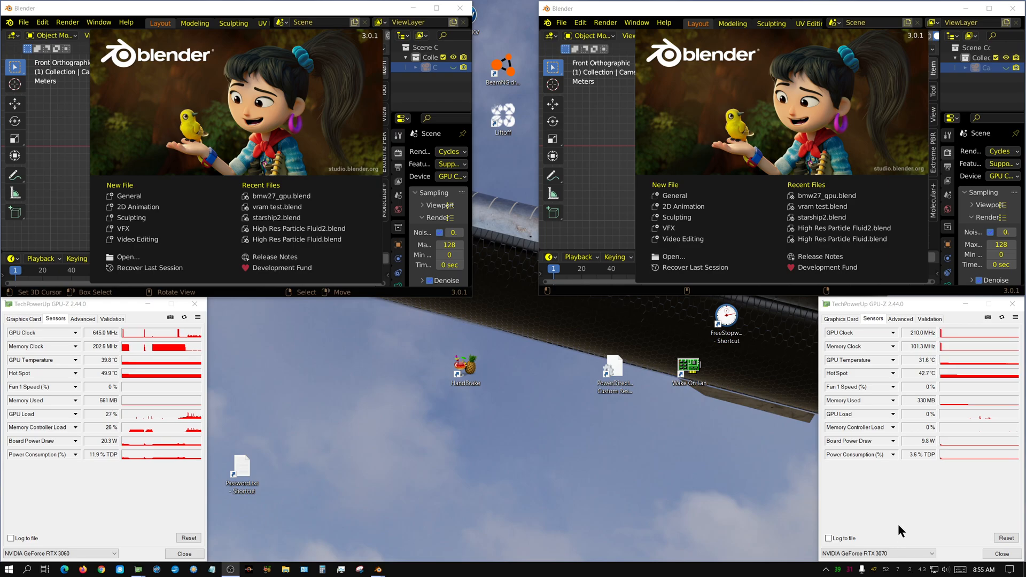
{"action": "mouse_move", "coordinate": [895, 537]}
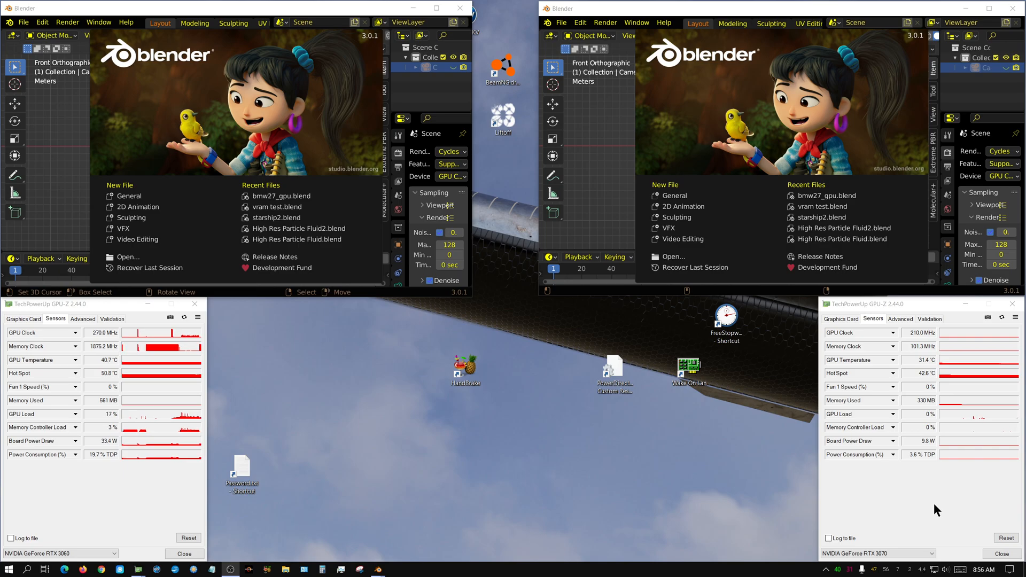
{"action": "mouse_move", "coordinate": [649, 512]}
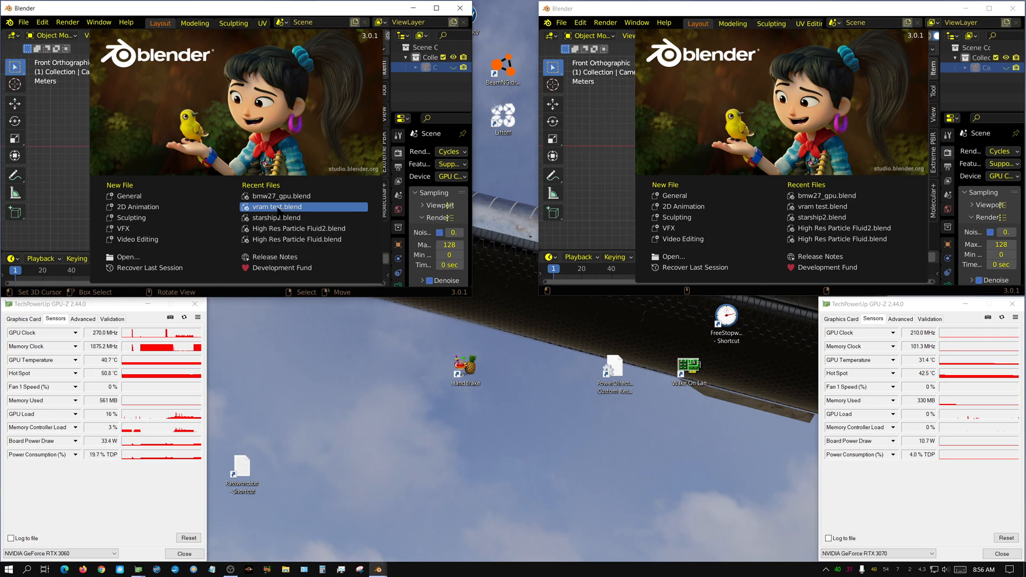
- Load the vram test starship scene from Recent Files
{"action": "double_click", "coordinate": [276, 206]}
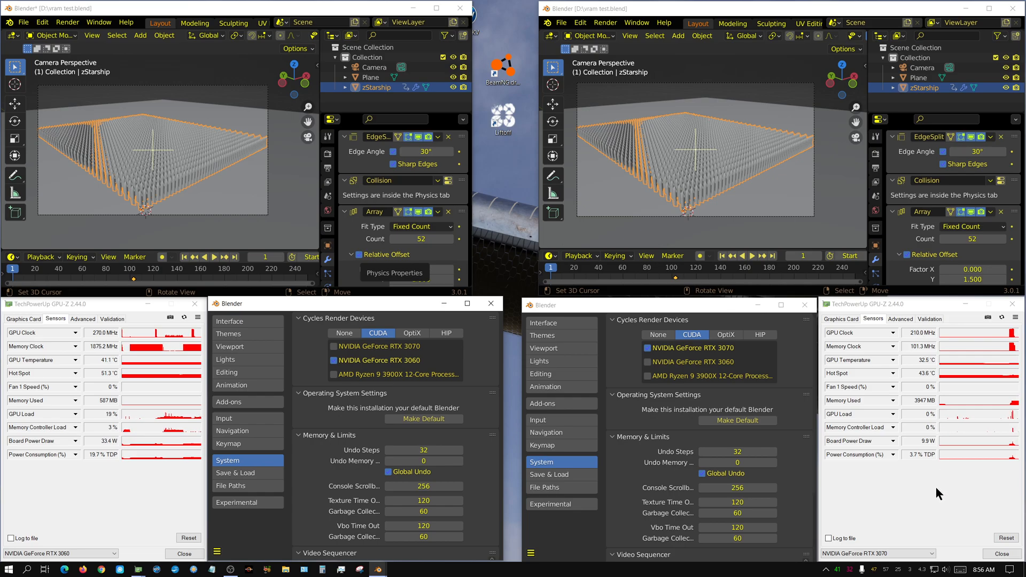
{"action": "mouse_move", "coordinate": [920, 486]}
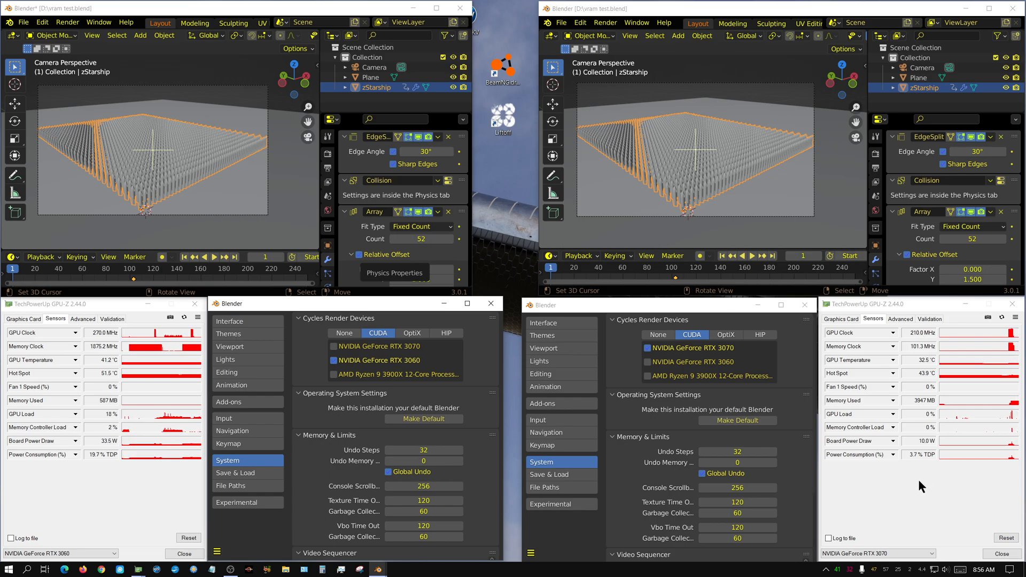
{"action": "mouse_move", "coordinate": [860, 483]}
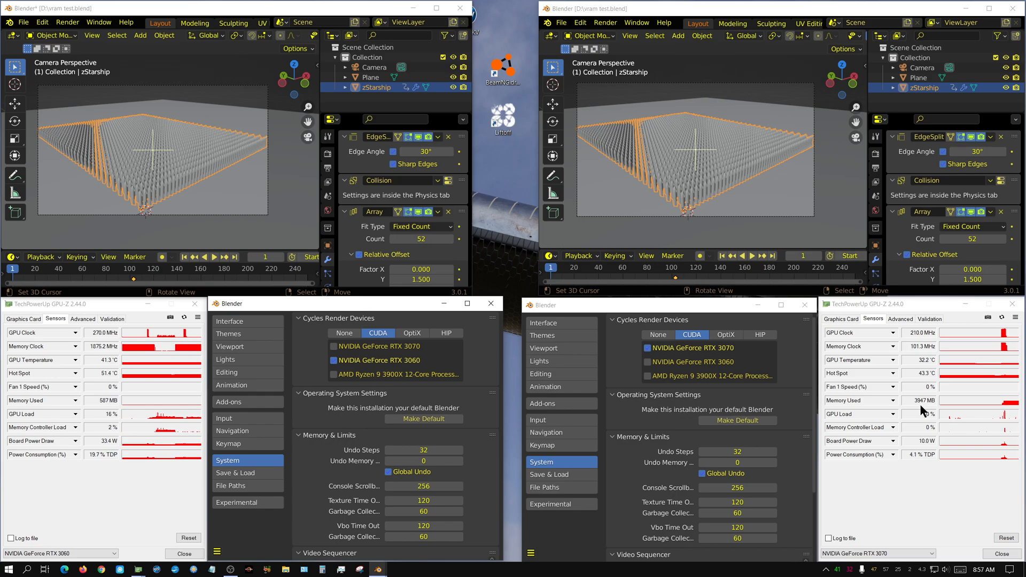
{"action": "mouse_move", "coordinate": [247, 472]}
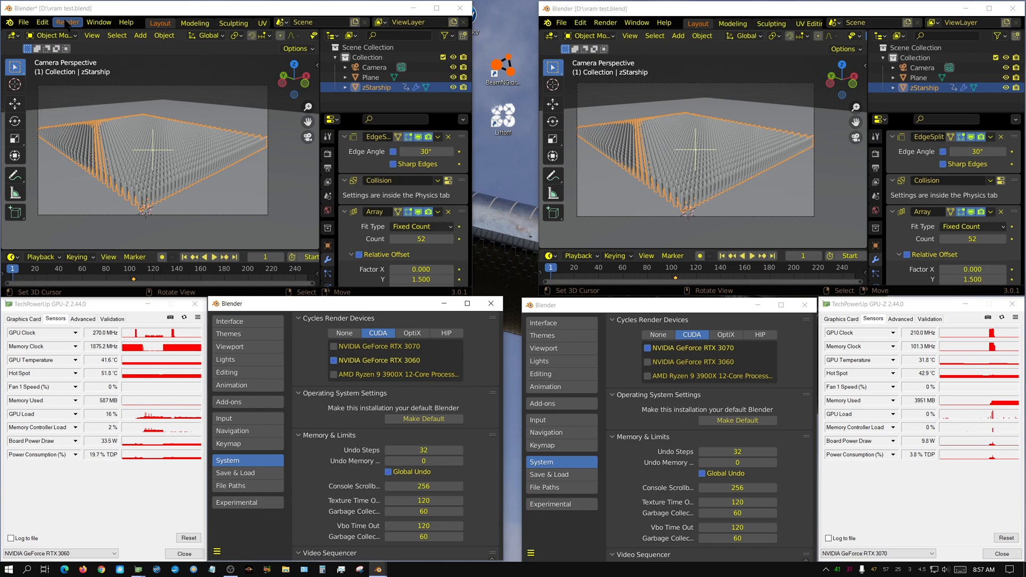
- Start a Render Image (F12) of the starship scene in the RTX 3060 instance
{"action": "left_click", "coordinate": [66, 21]}
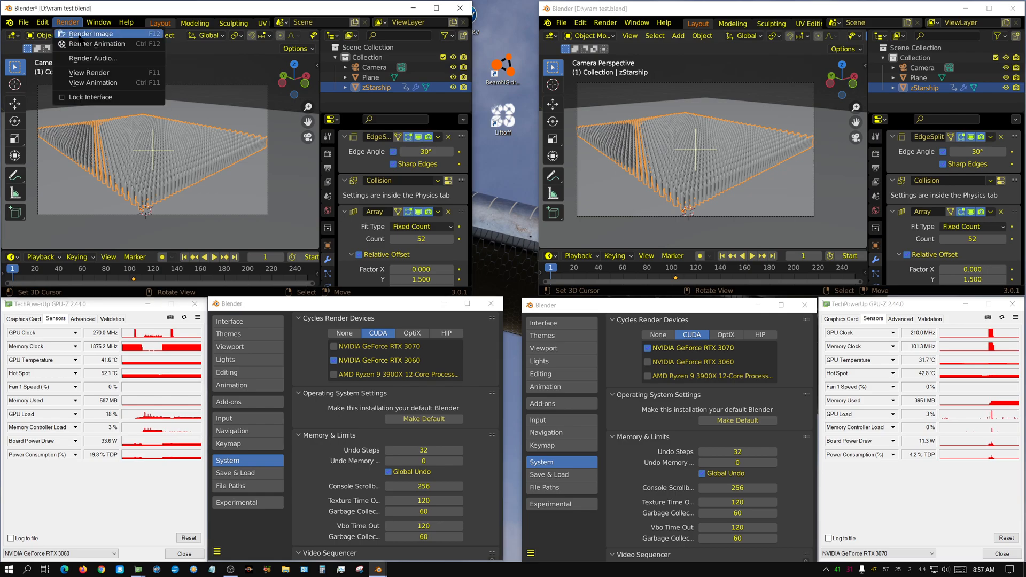
{"action": "left_click", "coordinate": [89, 33]}
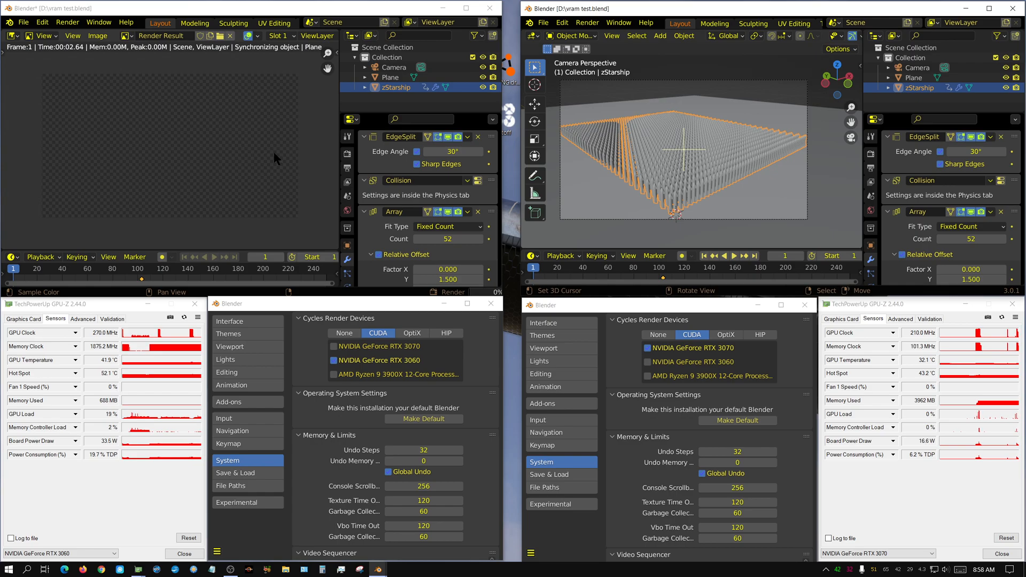
{"action": "mouse_move", "coordinate": [276, 173]}
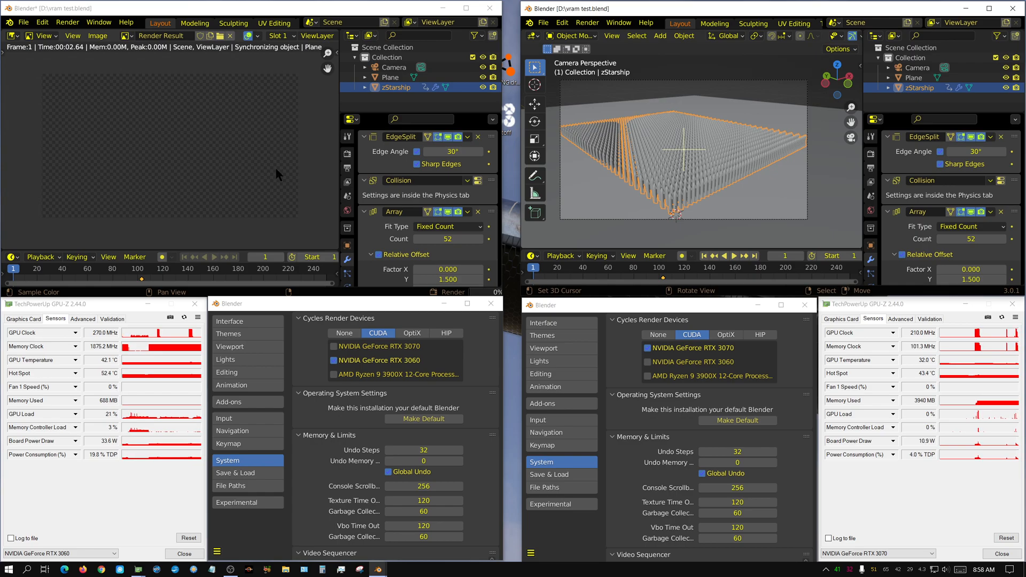
{"action": "mouse_move", "coordinate": [202, 170]}
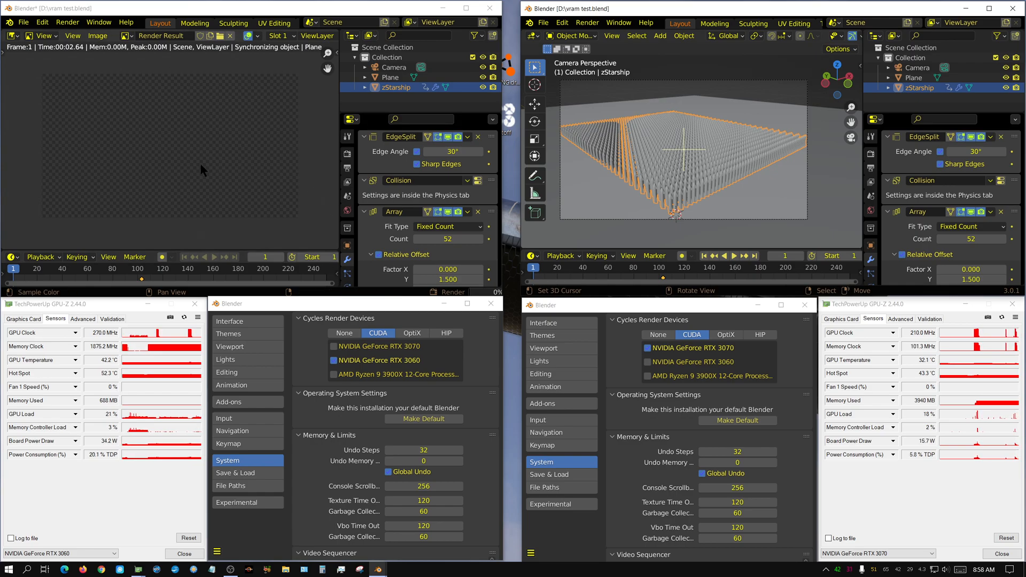
{"action": "mouse_move", "coordinate": [364, 243]}
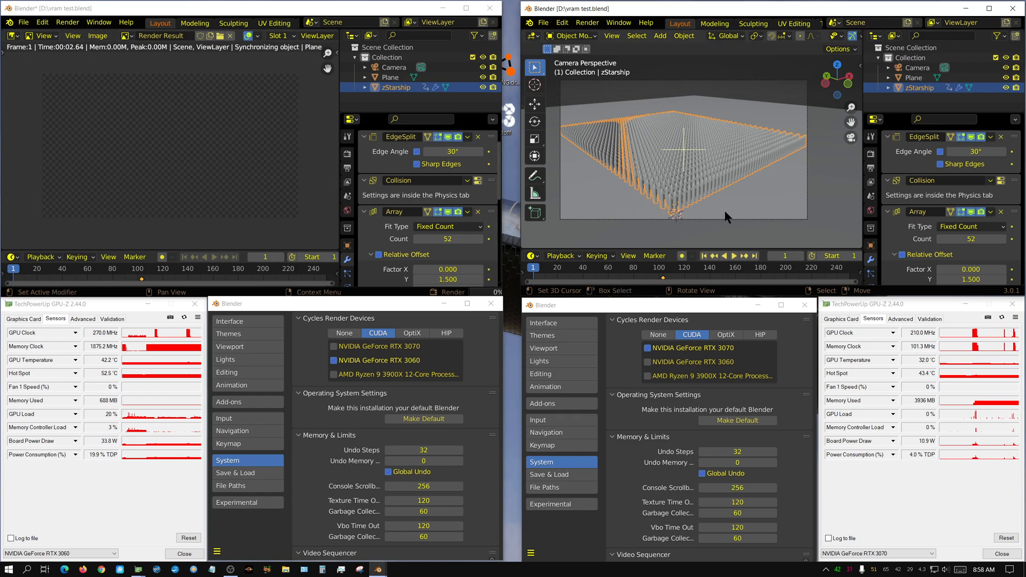
{"action": "mouse_move", "coordinate": [735, 216]}
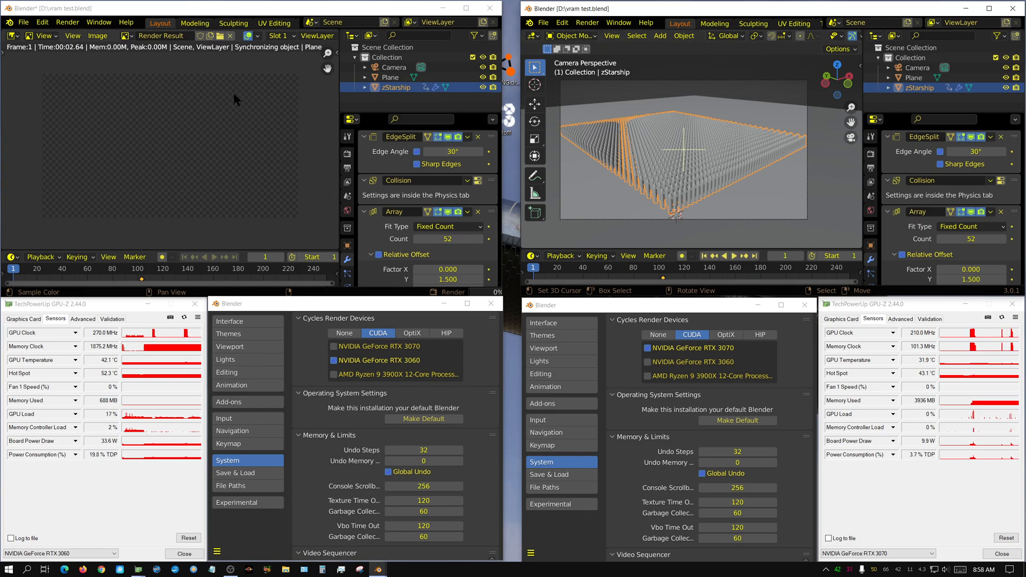
{"action": "mouse_move", "coordinate": [265, 110]}
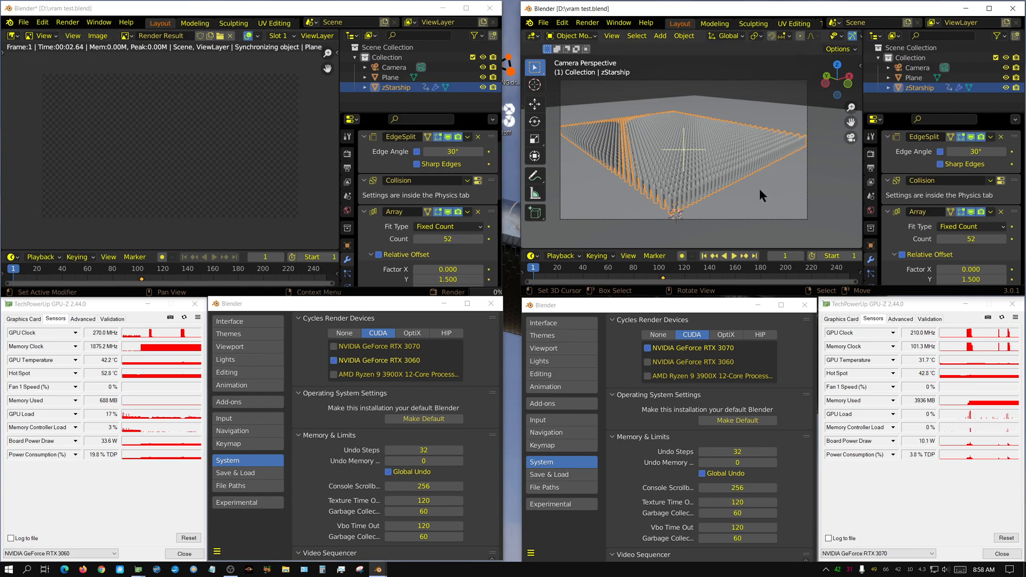
{"action": "mouse_move", "coordinate": [770, 211]}
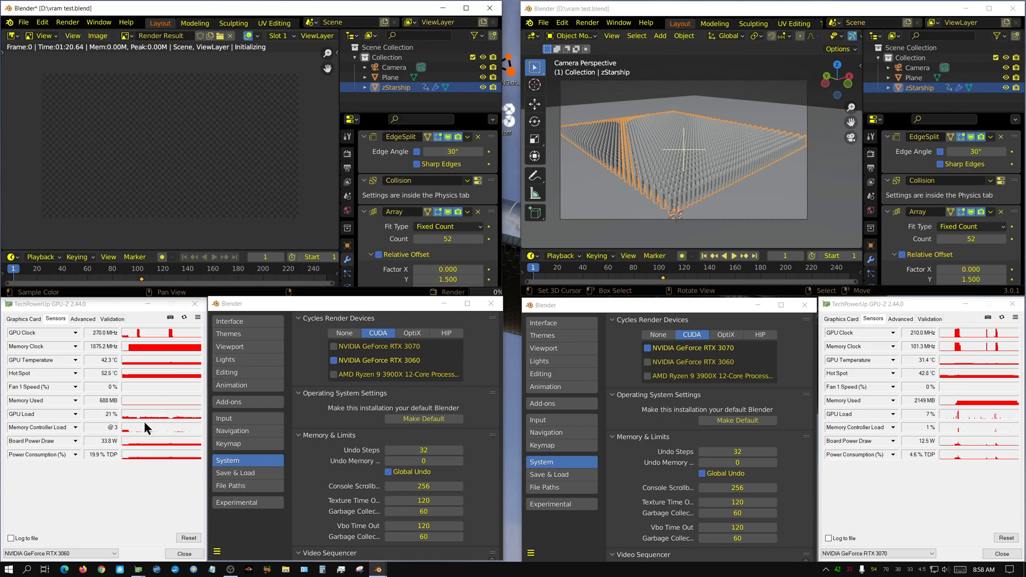
{"action": "mouse_move", "coordinate": [121, 410]}
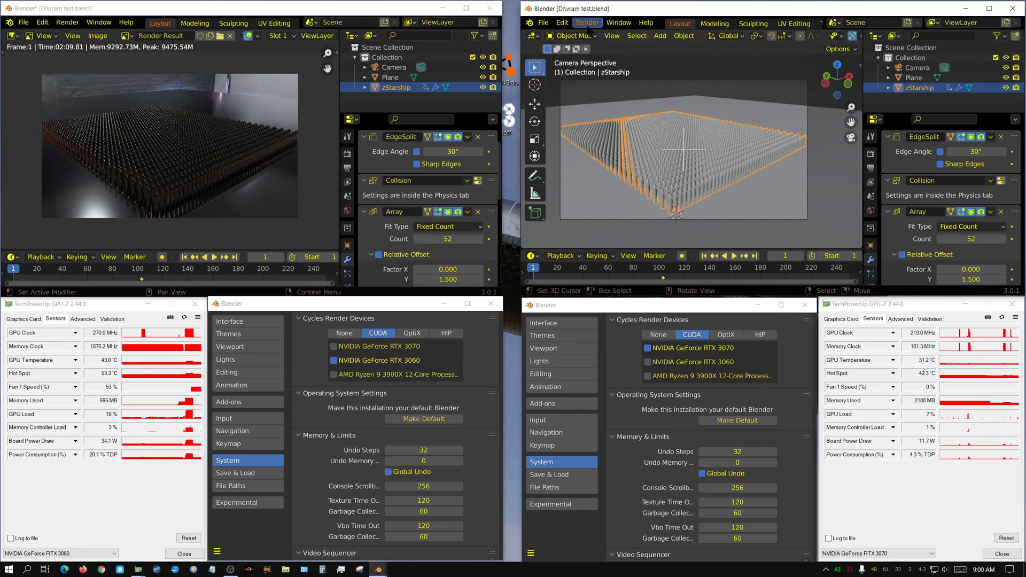
- Start a Render Image of the starship scene in the RTX 3070 instance
{"action": "left_click", "coordinate": [587, 22]}
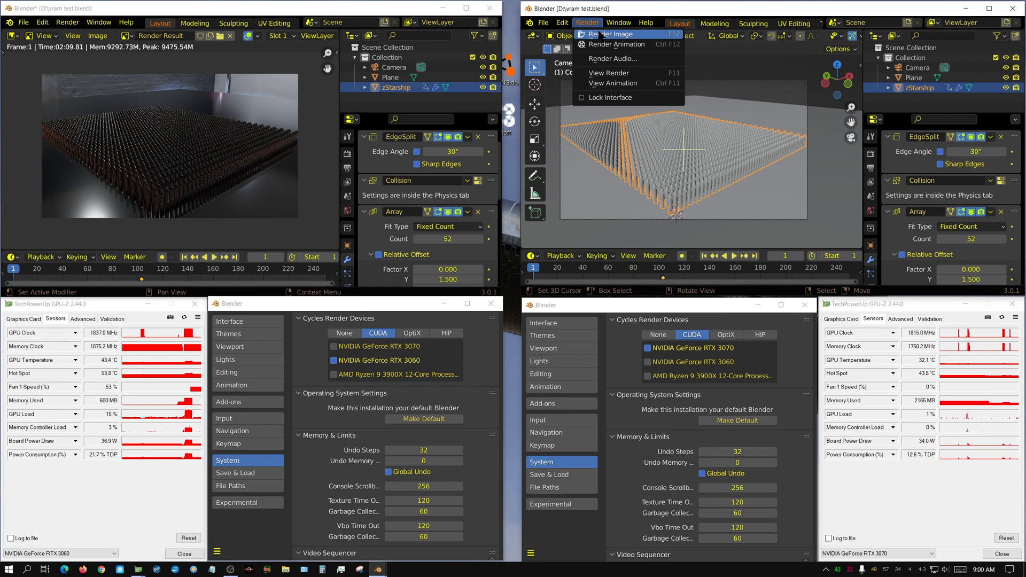
{"action": "left_click", "coordinate": [603, 34]}
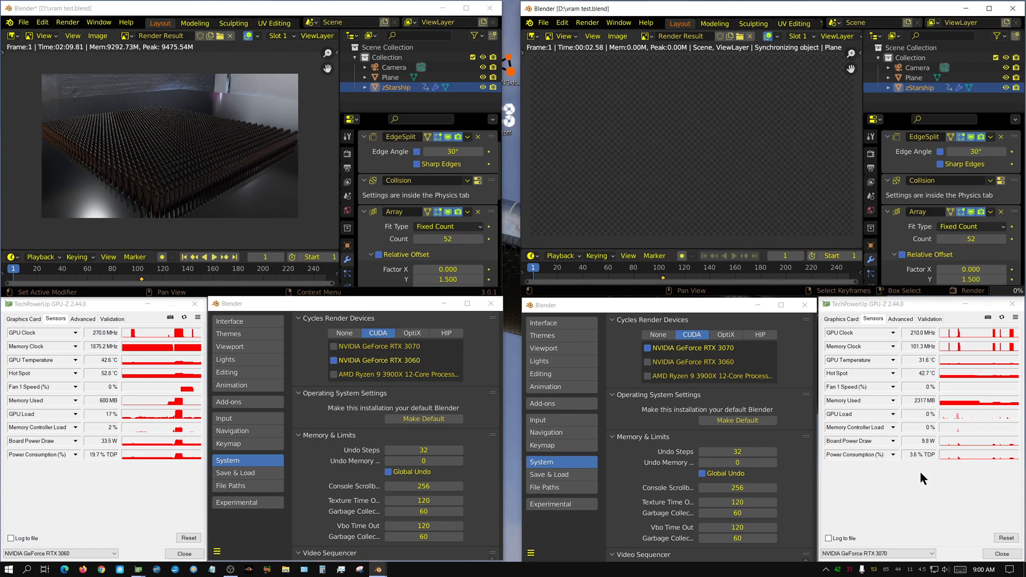
{"action": "mouse_move", "coordinate": [662, 394]}
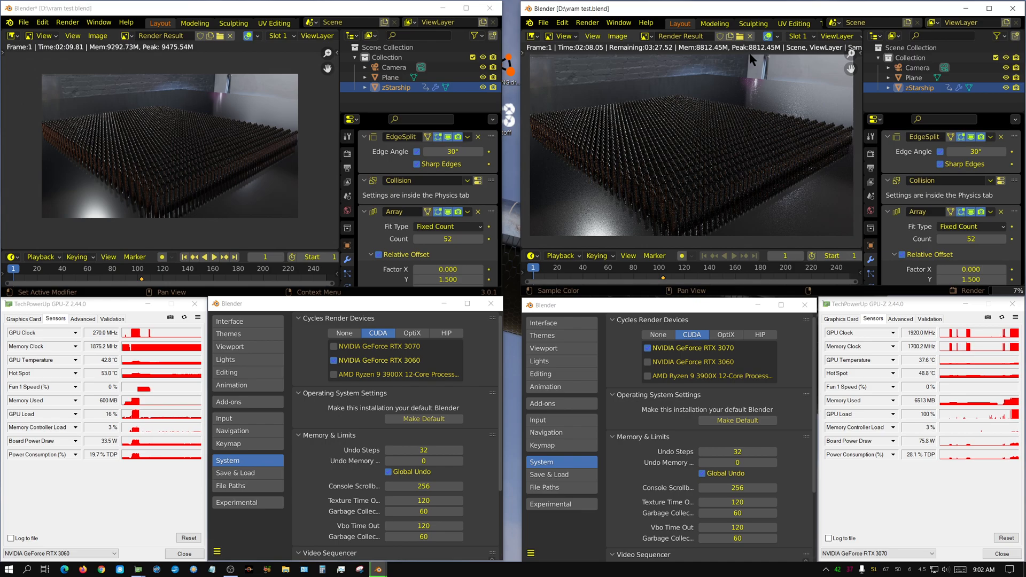
{"action": "mouse_move", "coordinate": [733, 61]}
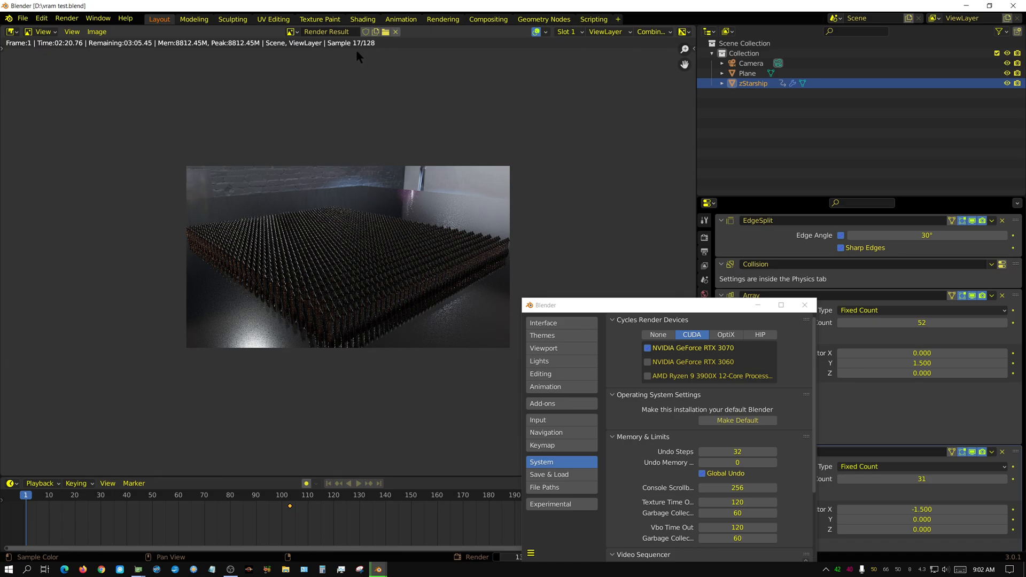
{"action": "mouse_move", "coordinate": [625, 55]}
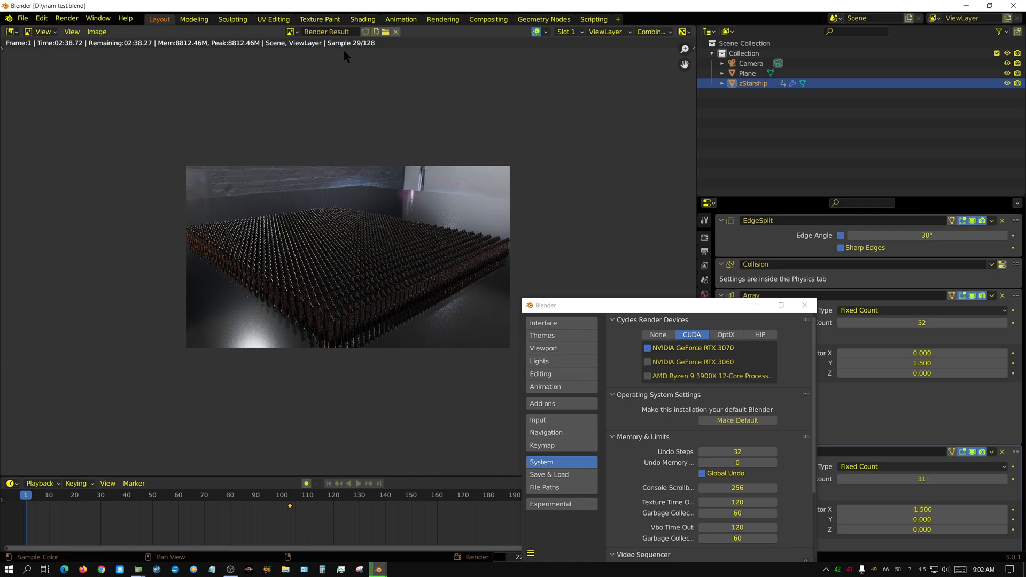
{"action": "mouse_move", "coordinate": [128, 58]}
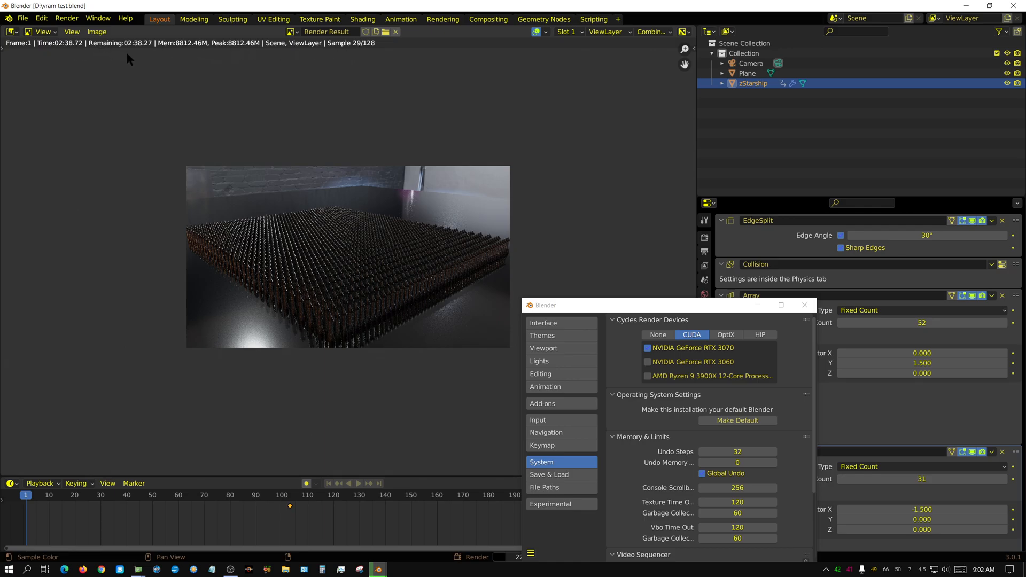
{"action": "mouse_move", "coordinate": [91, 51]}
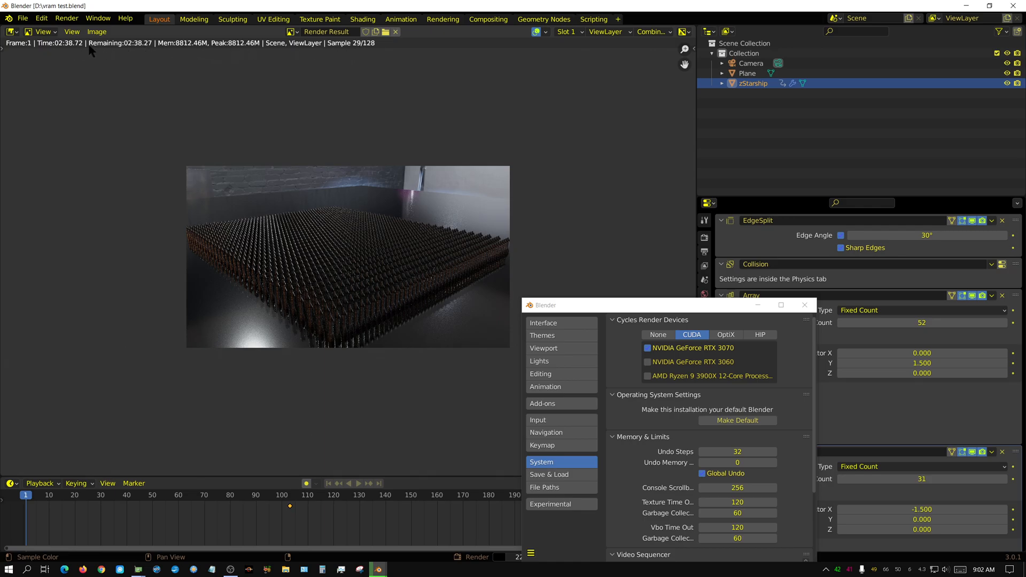
{"action": "mouse_move", "coordinate": [77, 54]}
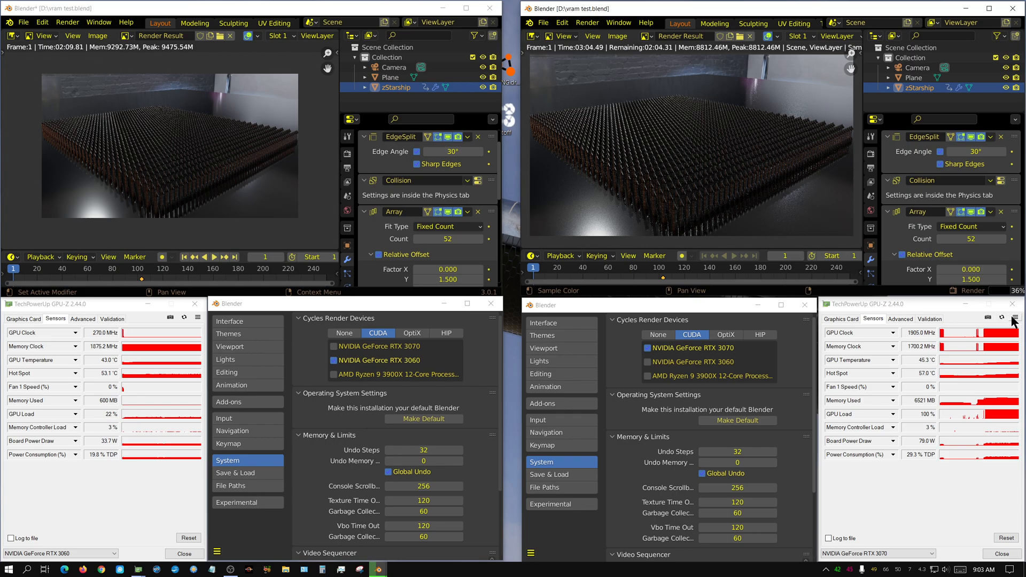
- Enable the Bus Interface Load sensor in the RTX 3070's GPU-Z settings
{"action": "left_click", "coordinate": [1013, 317]}
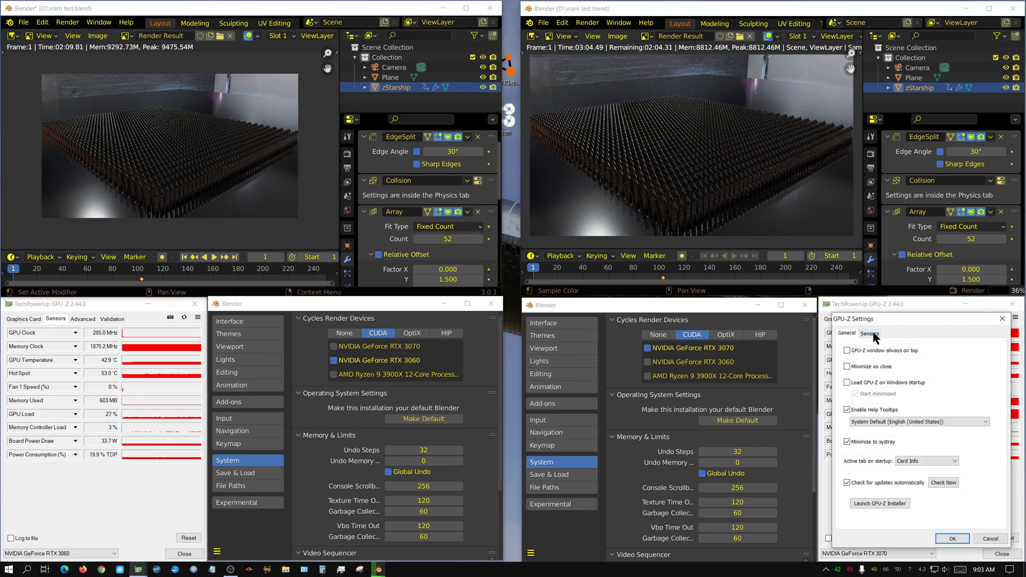
{"action": "left_click", "coordinate": [870, 333]}
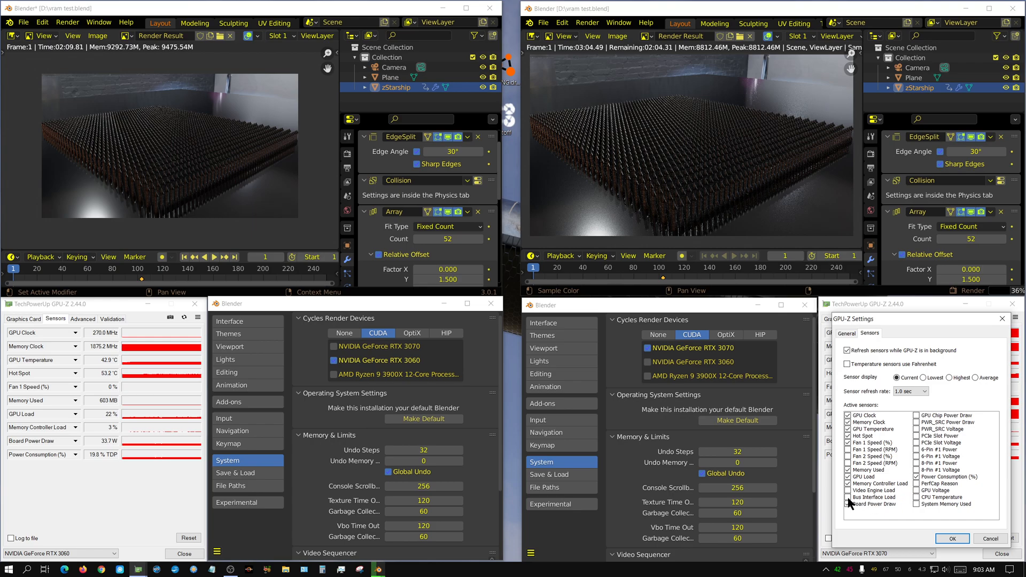
{"action": "left_click", "coordinate": [951, 538]}
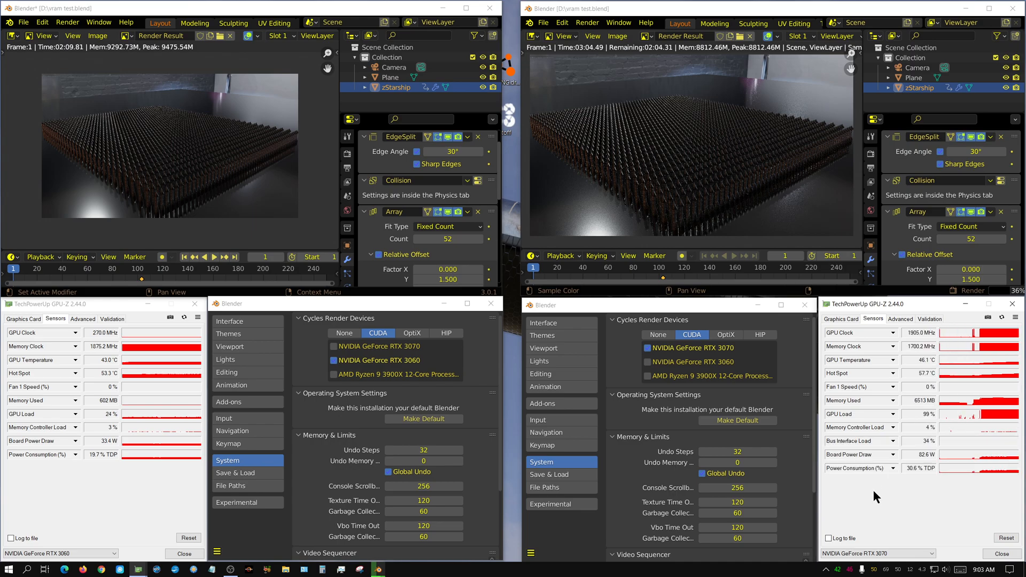
{"action": "mouse_move", "coordinate": [896, 450]}
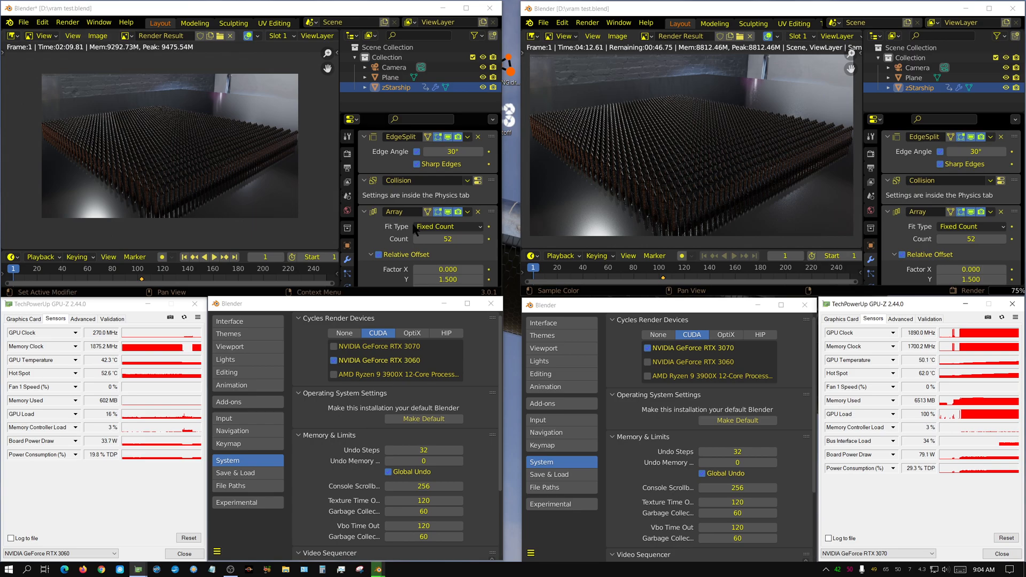
{"action": "mouse_move", "coordinate": [438, 239]}
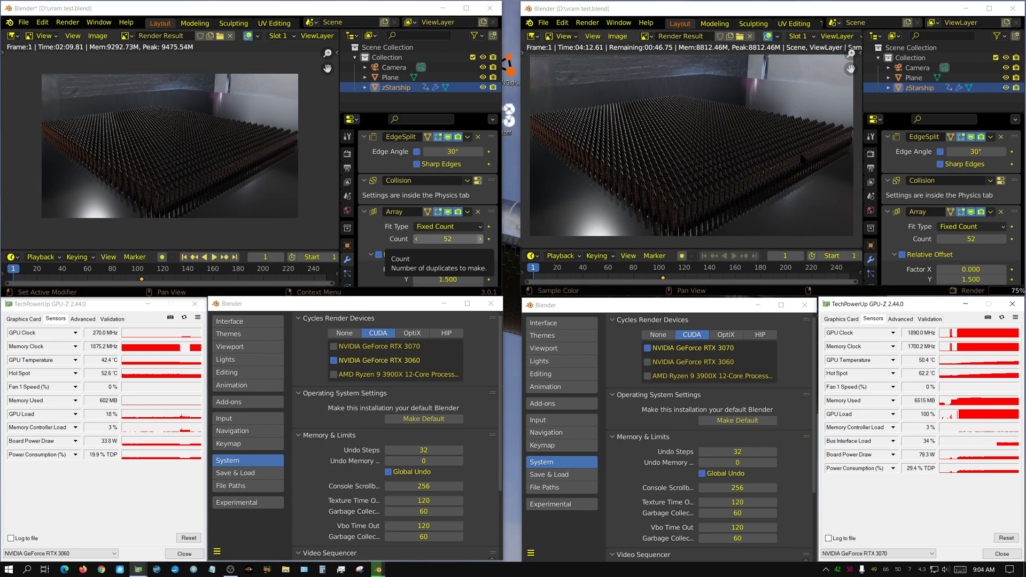
{"action": "mouse_move", "coordinate": [807, 225]}
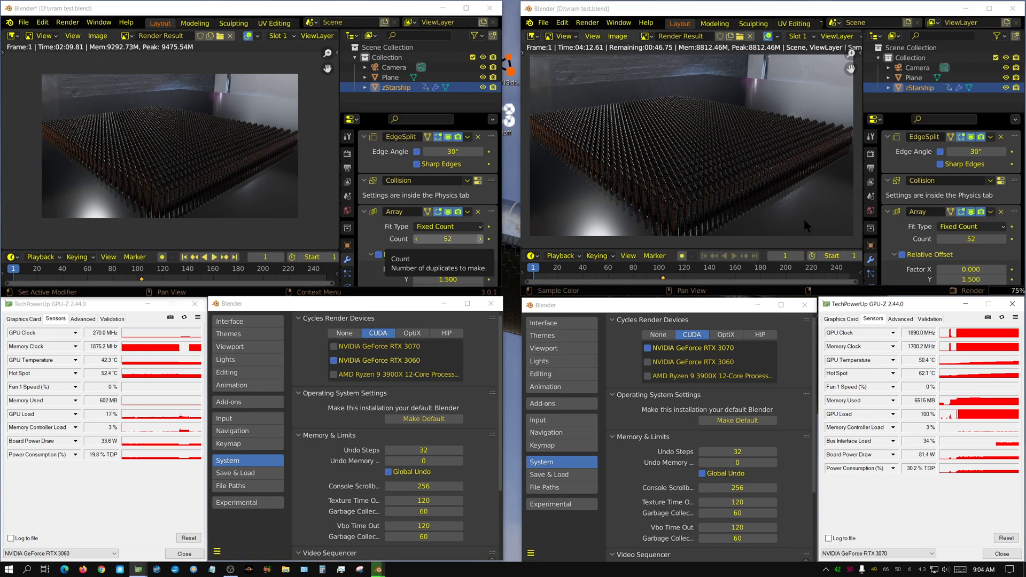
- Let the RTX 3070 starship render run on toward completion
{"action": "left_click", "coordinate": [371, 255]}
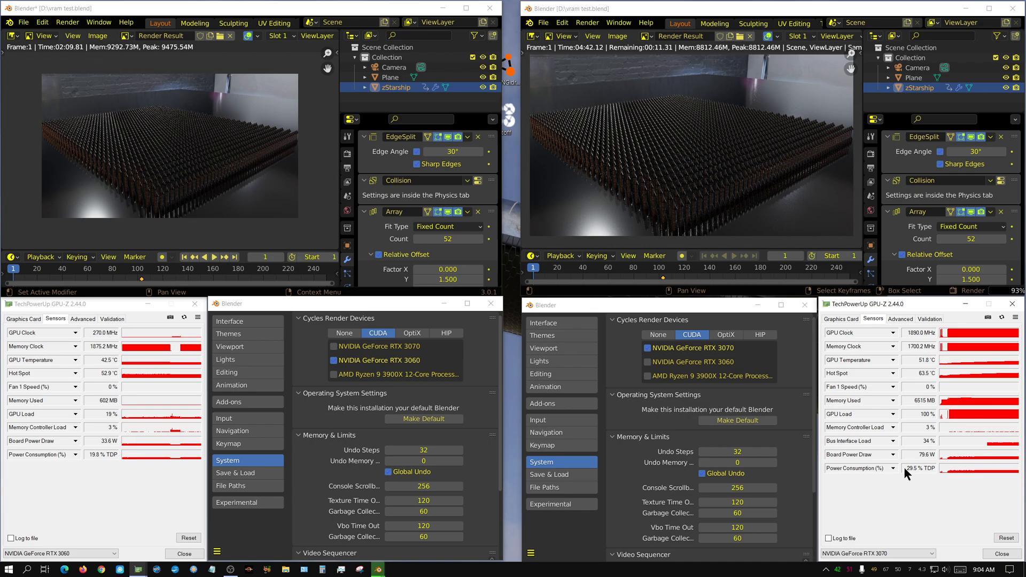
{"action": "mouse_move", "coordinate": [905, 475]}
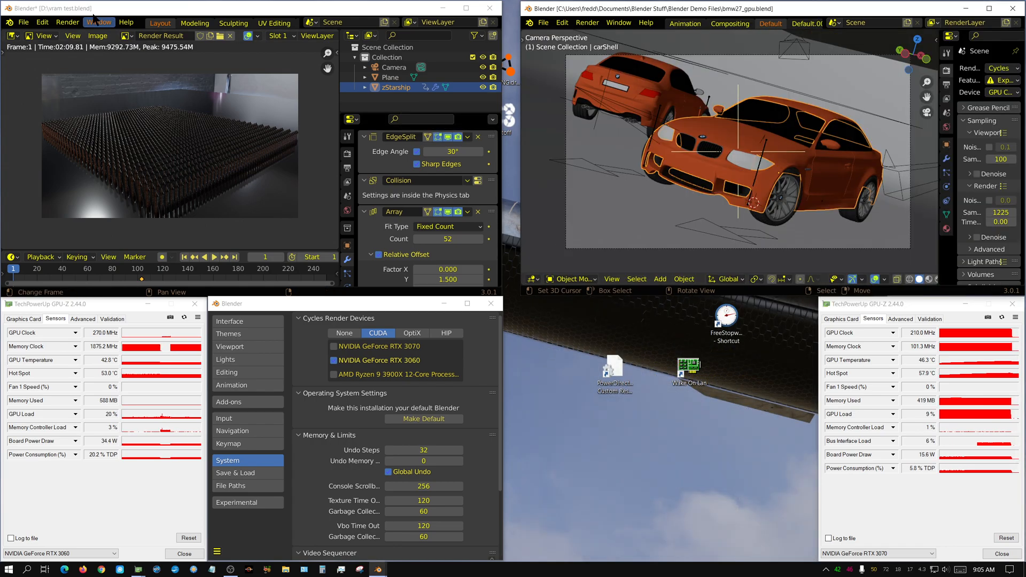
- Load bmw27_gpu.blend from the splash screen's Recent Files
{"action": "left_click", "coordinate": [126, 21]}
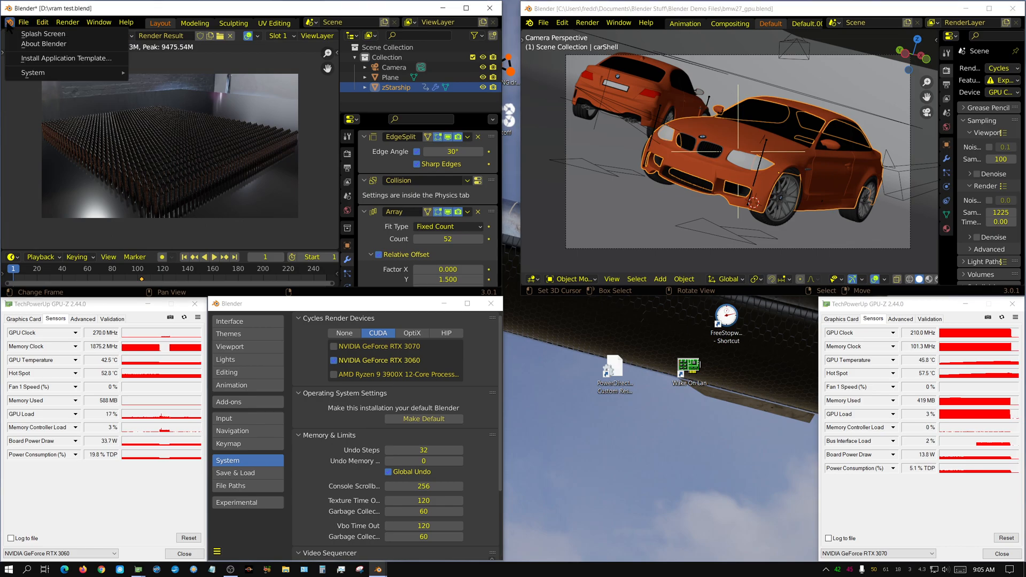
{"action": "left_click", "coordinate": [43, 33]}
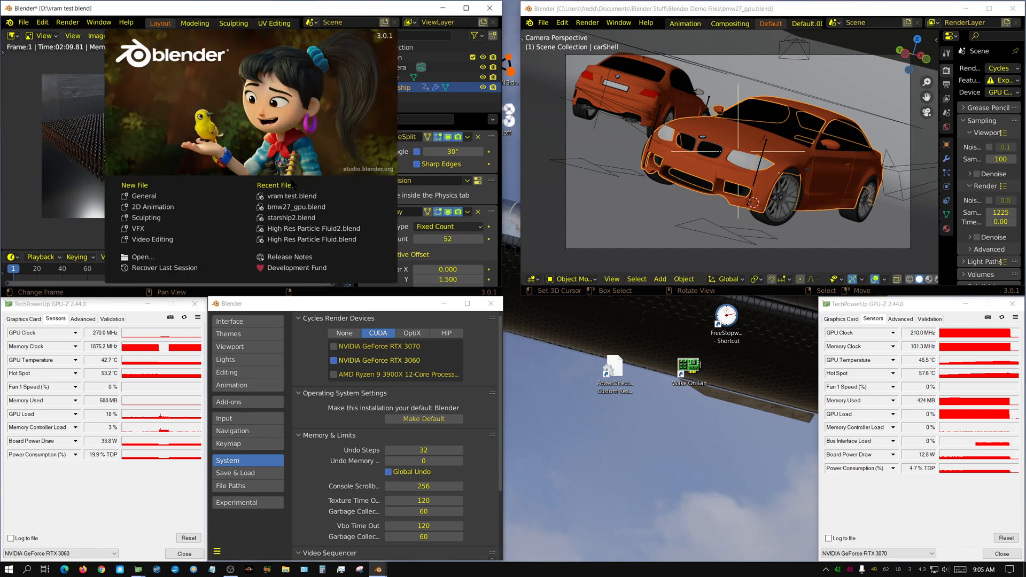
{"action": "left_click", "coordinate": [490, 8]}
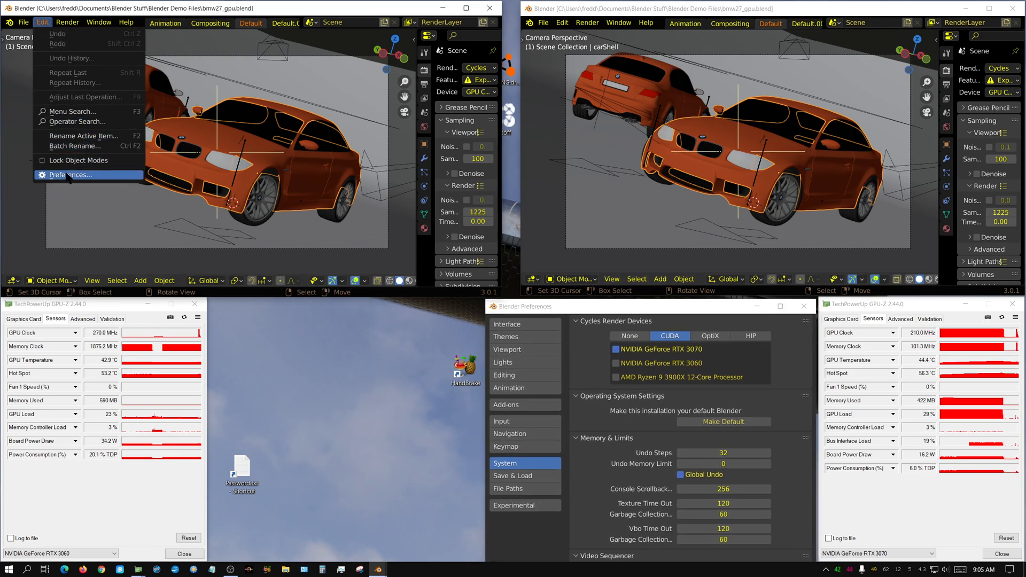
- Confirm the RTX 3060 as CUDA device in Preferences before the BMW render
{"action": "left_click", "coordinate": [71, 174]}
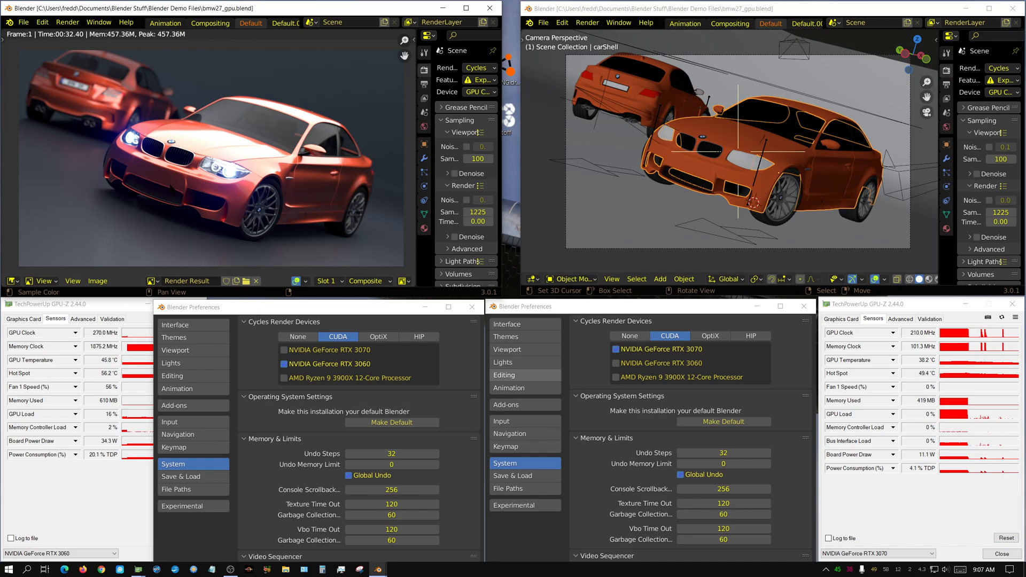
- Start a Render Image of the BMW car scene in the RTX 3070 instance
{"action": "left_click", "coordinate": [586, 22]}
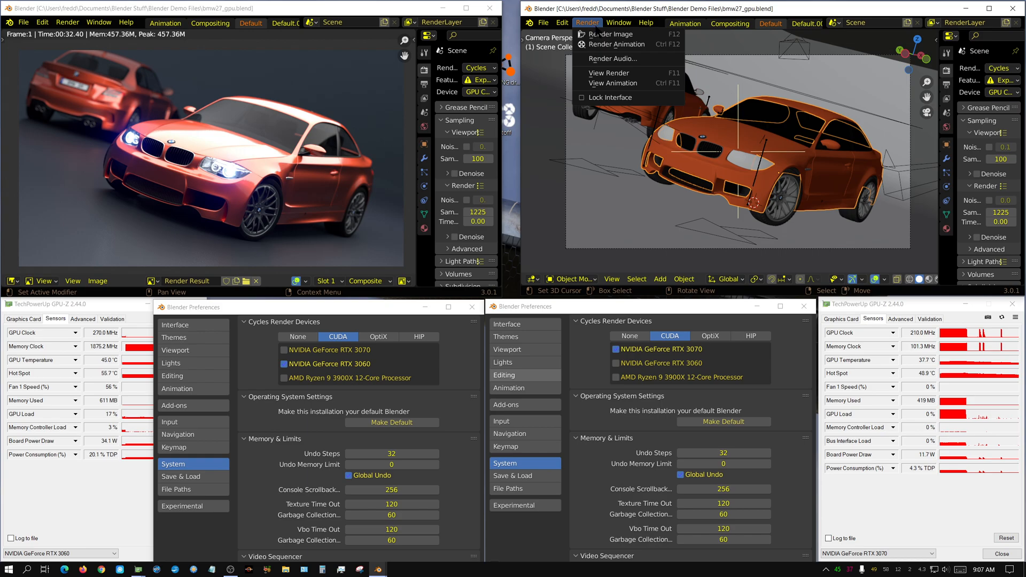
{"action": "left_click", "coordinate": [611, 33]}
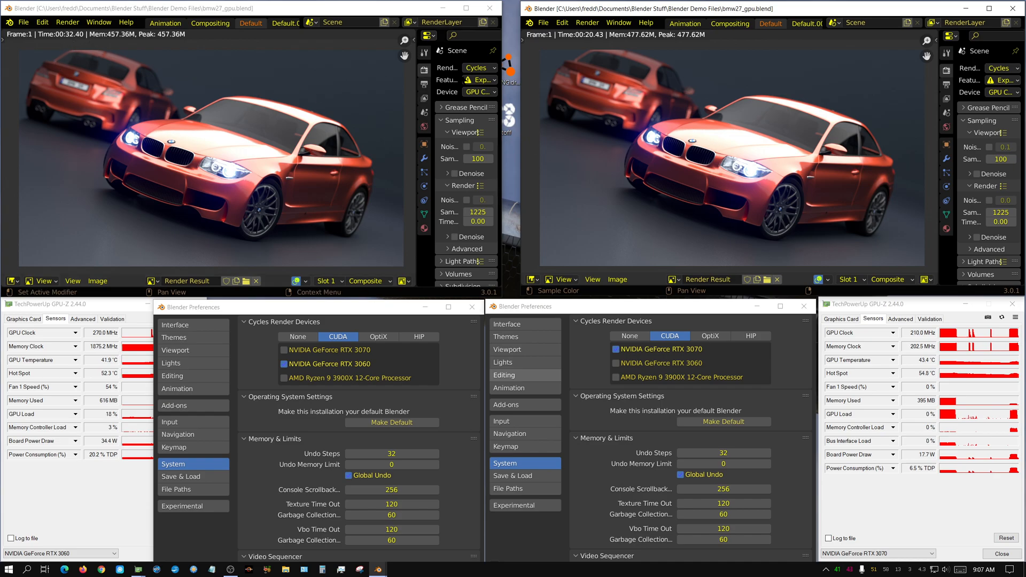
{"action": "mouse_move", "coordinate": [619, 67]}
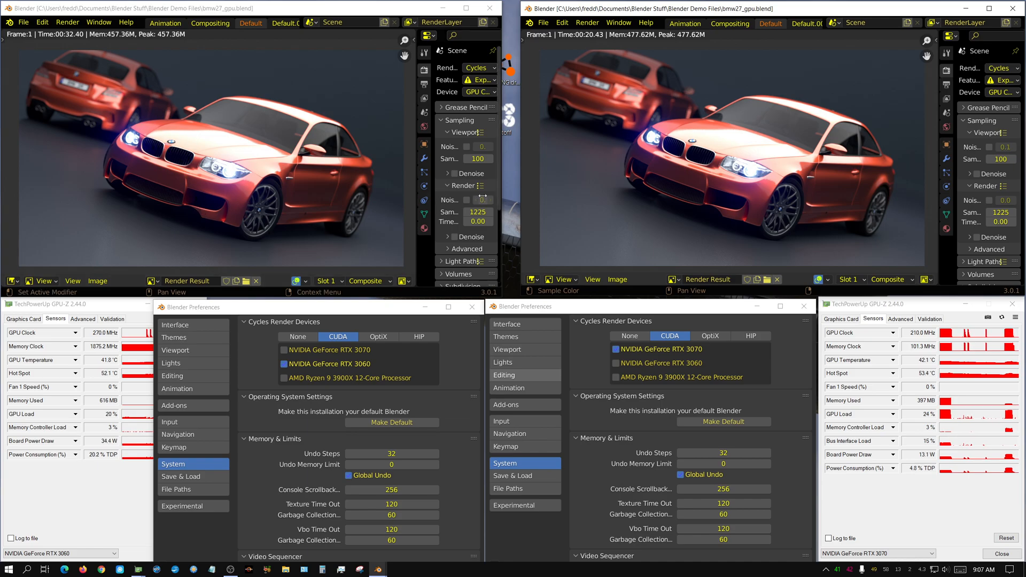
{"action": "mouse_move", "coordinate": [479, 202]}
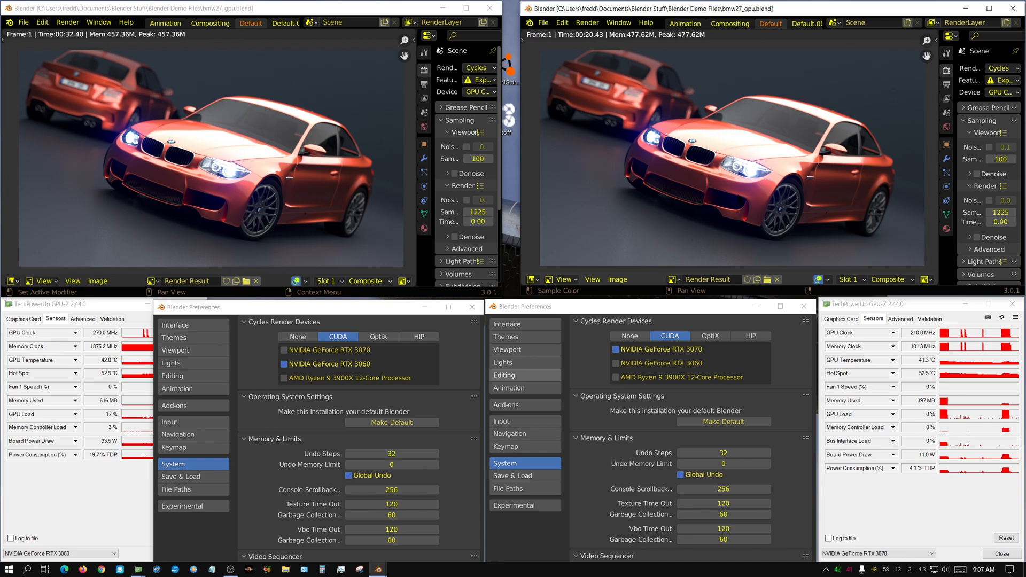
{"action": "mouse_move", "coordinate": [731, 145]}
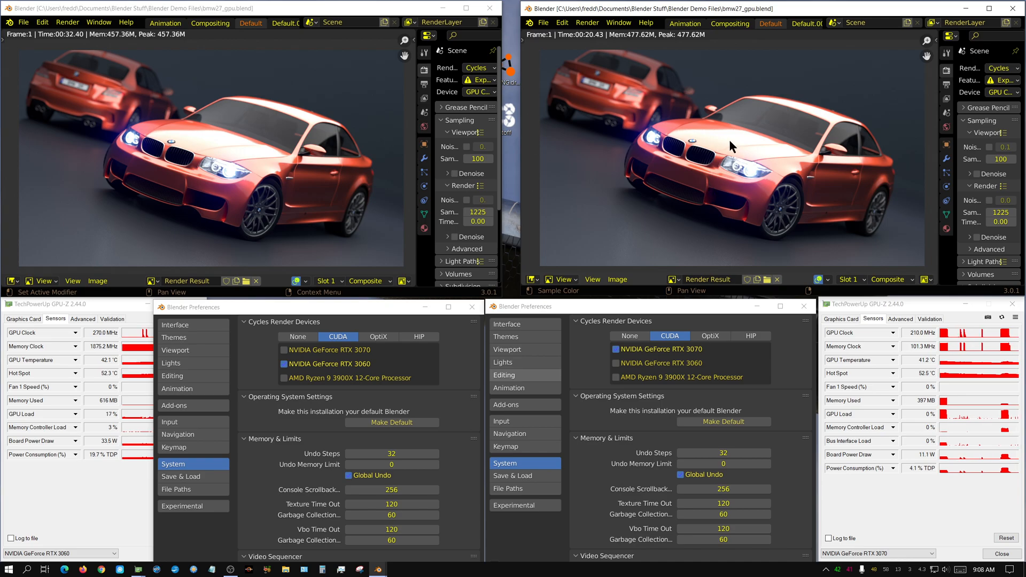